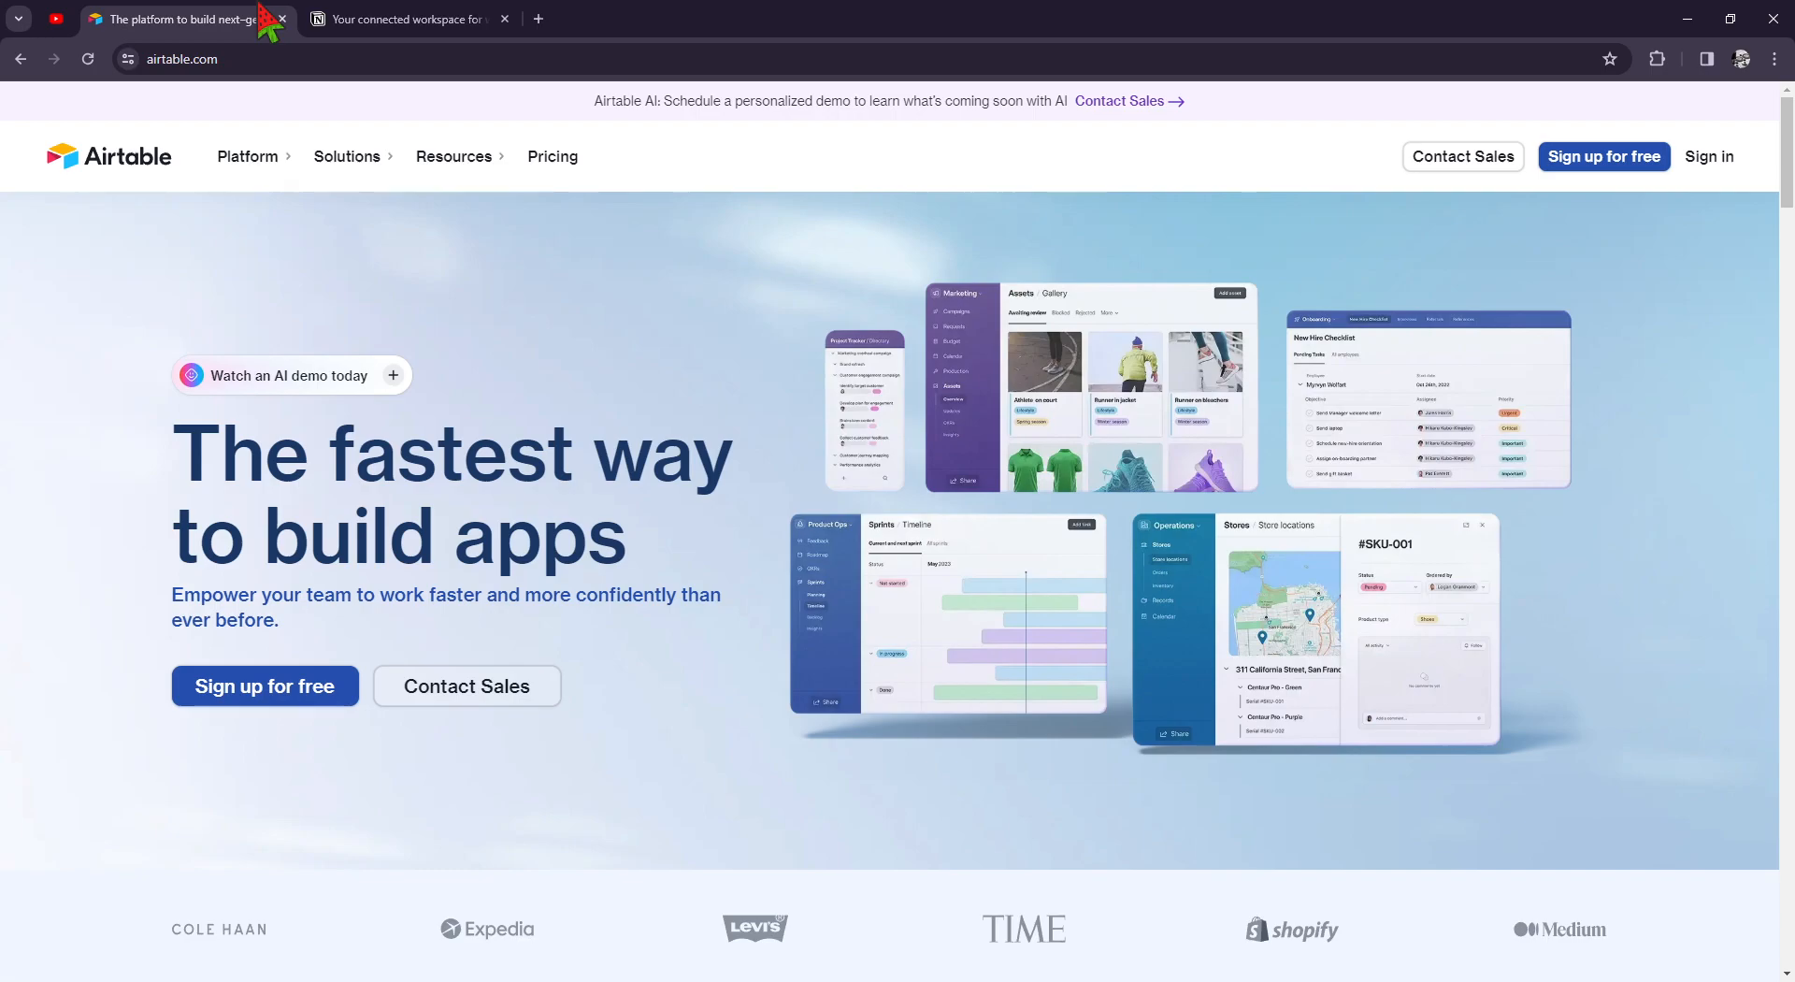
{"action": "mouse_move", "coordinate": [14, 429]}
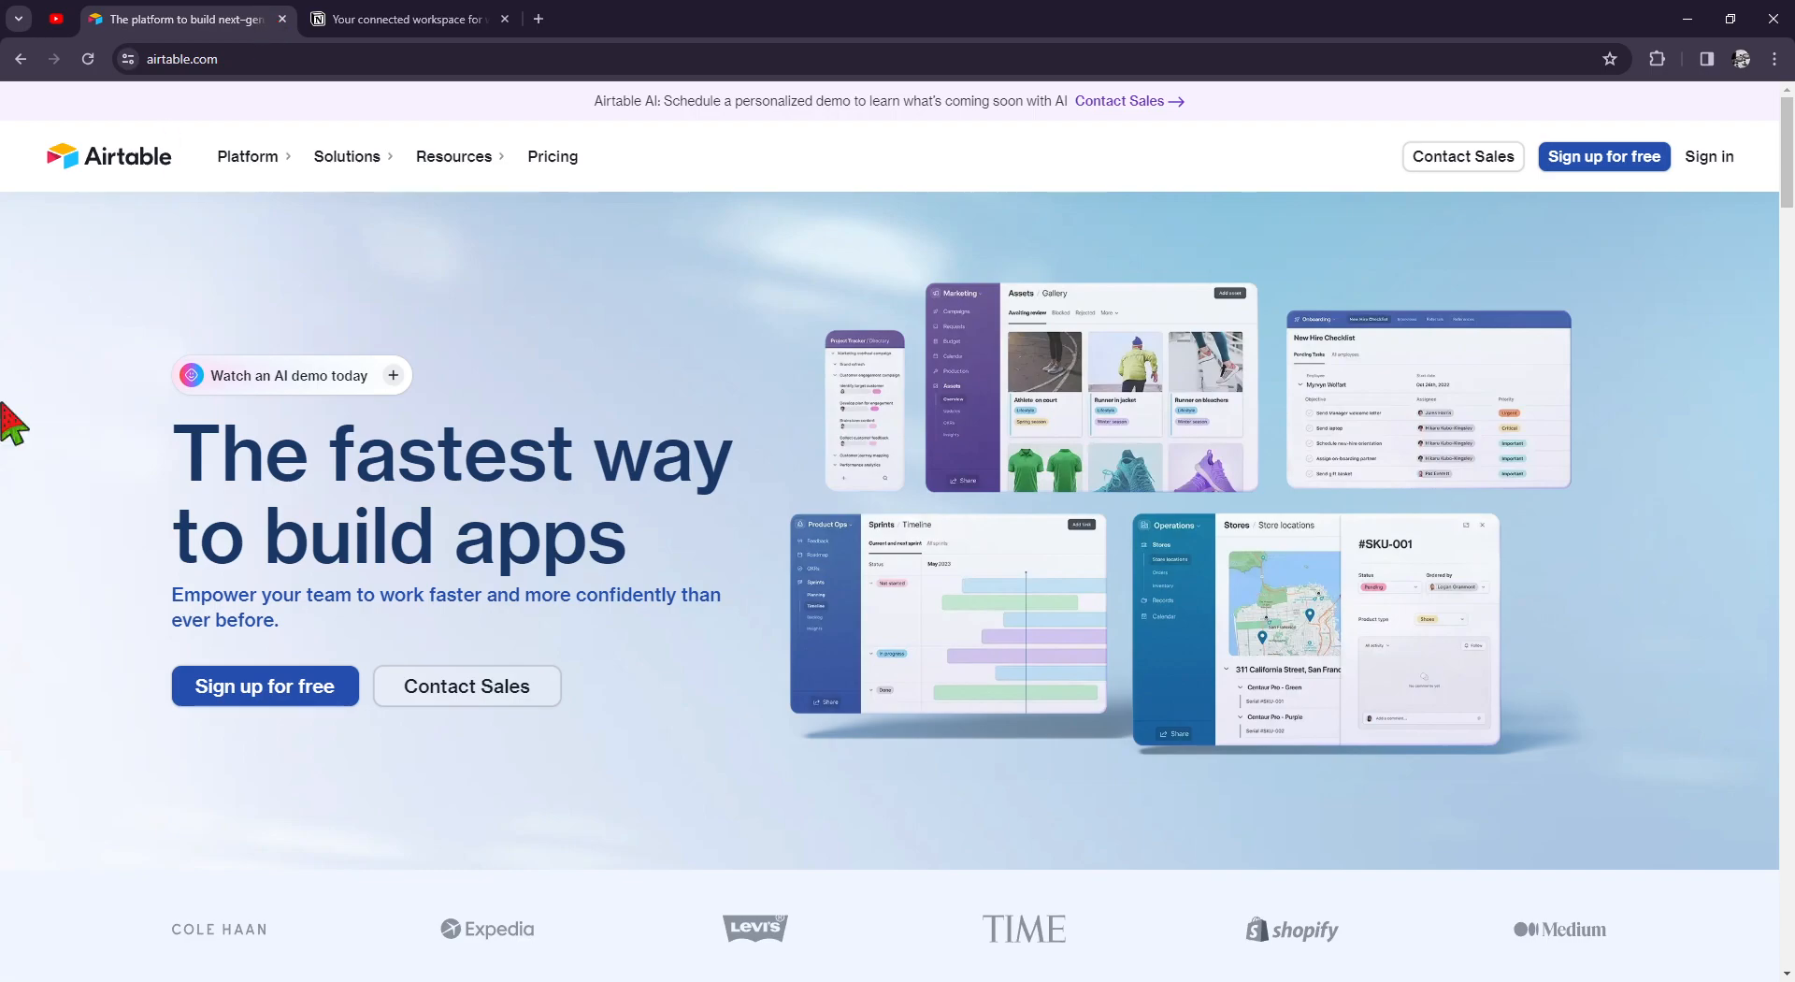
Scroll the Airtable homepage down past the customer logos to the 'operationalize data with AI' section.
{"action": "scroll", "scroll_direction": "down", "scroll_amount": 3}
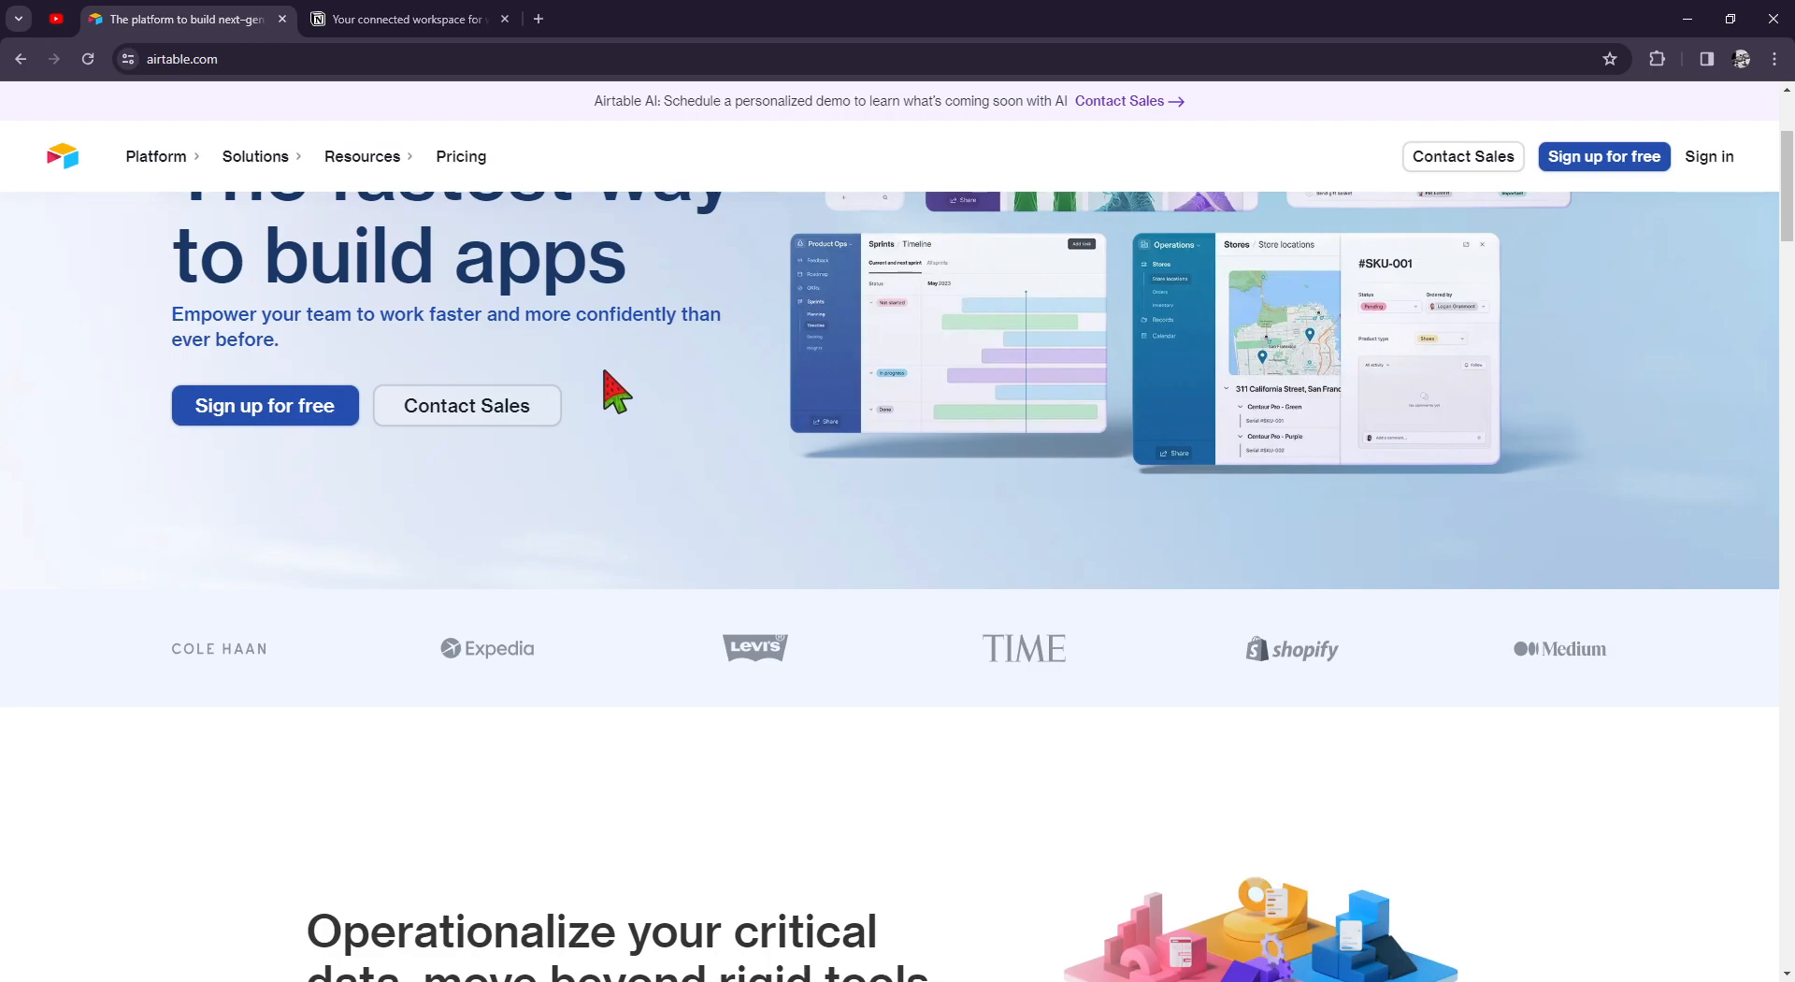
{"action": "mouse_move", "coordinate": [794, 376]}
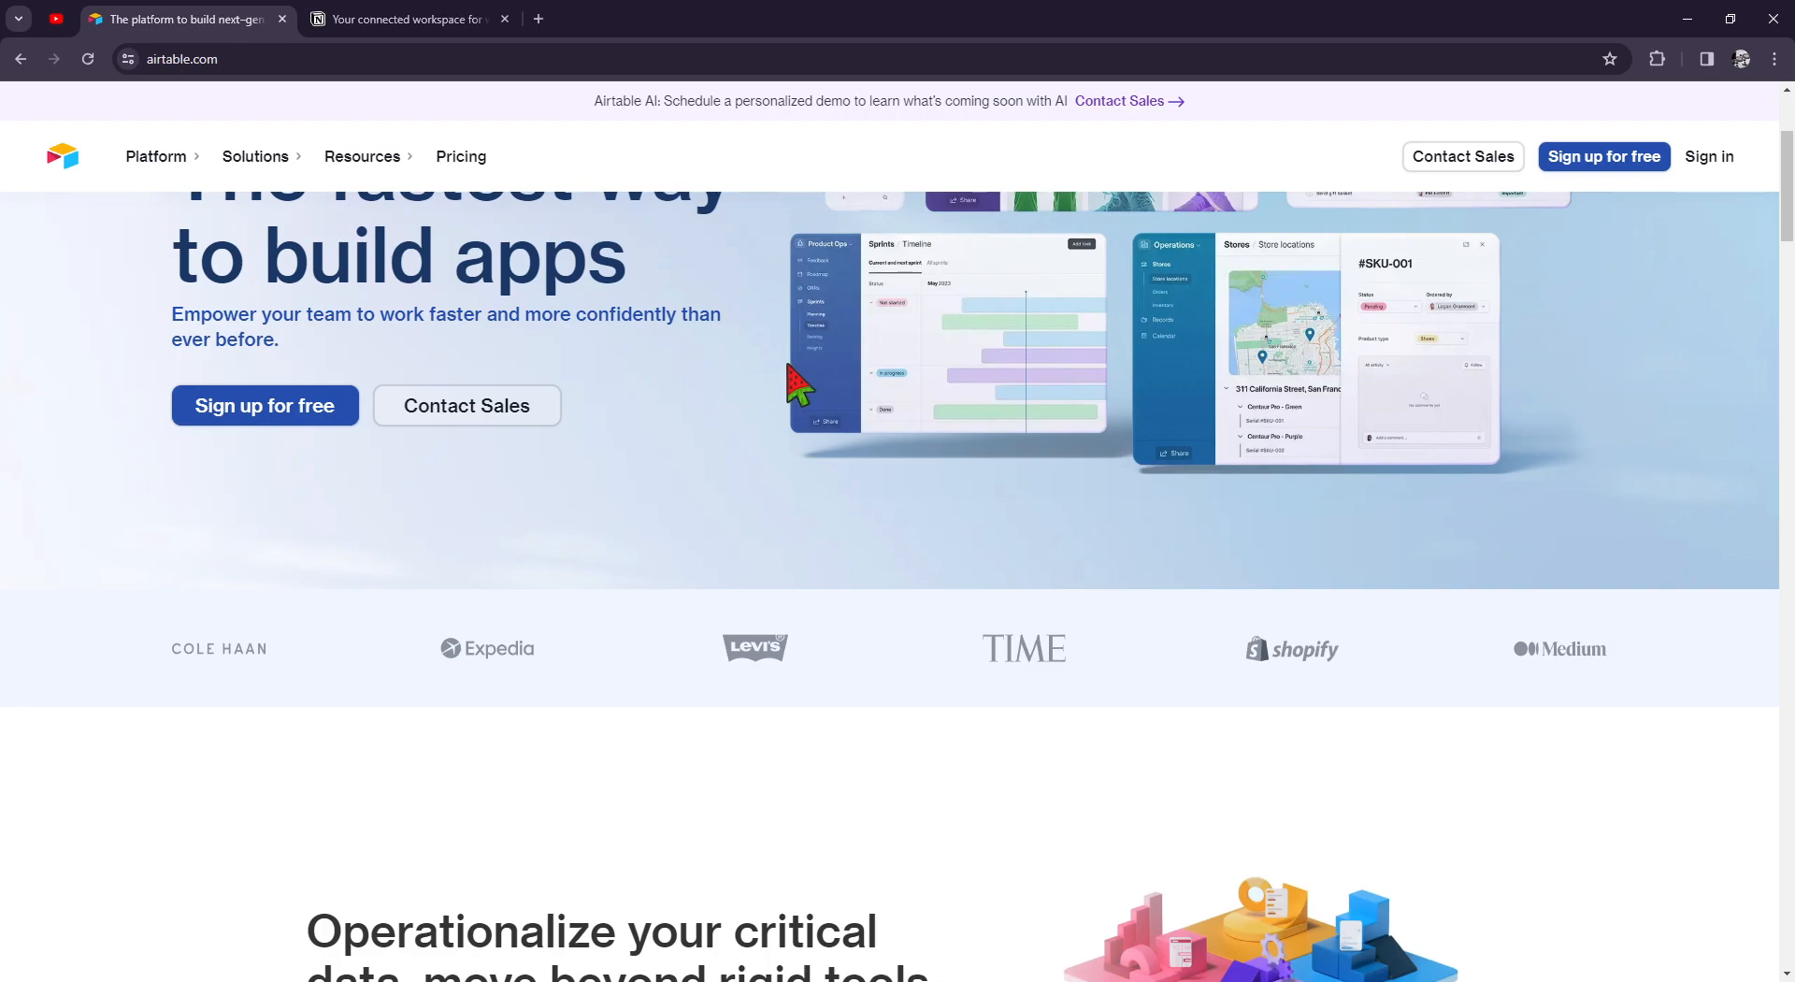
{"action": "mouse_move", "coordinate": [1269, 451]}
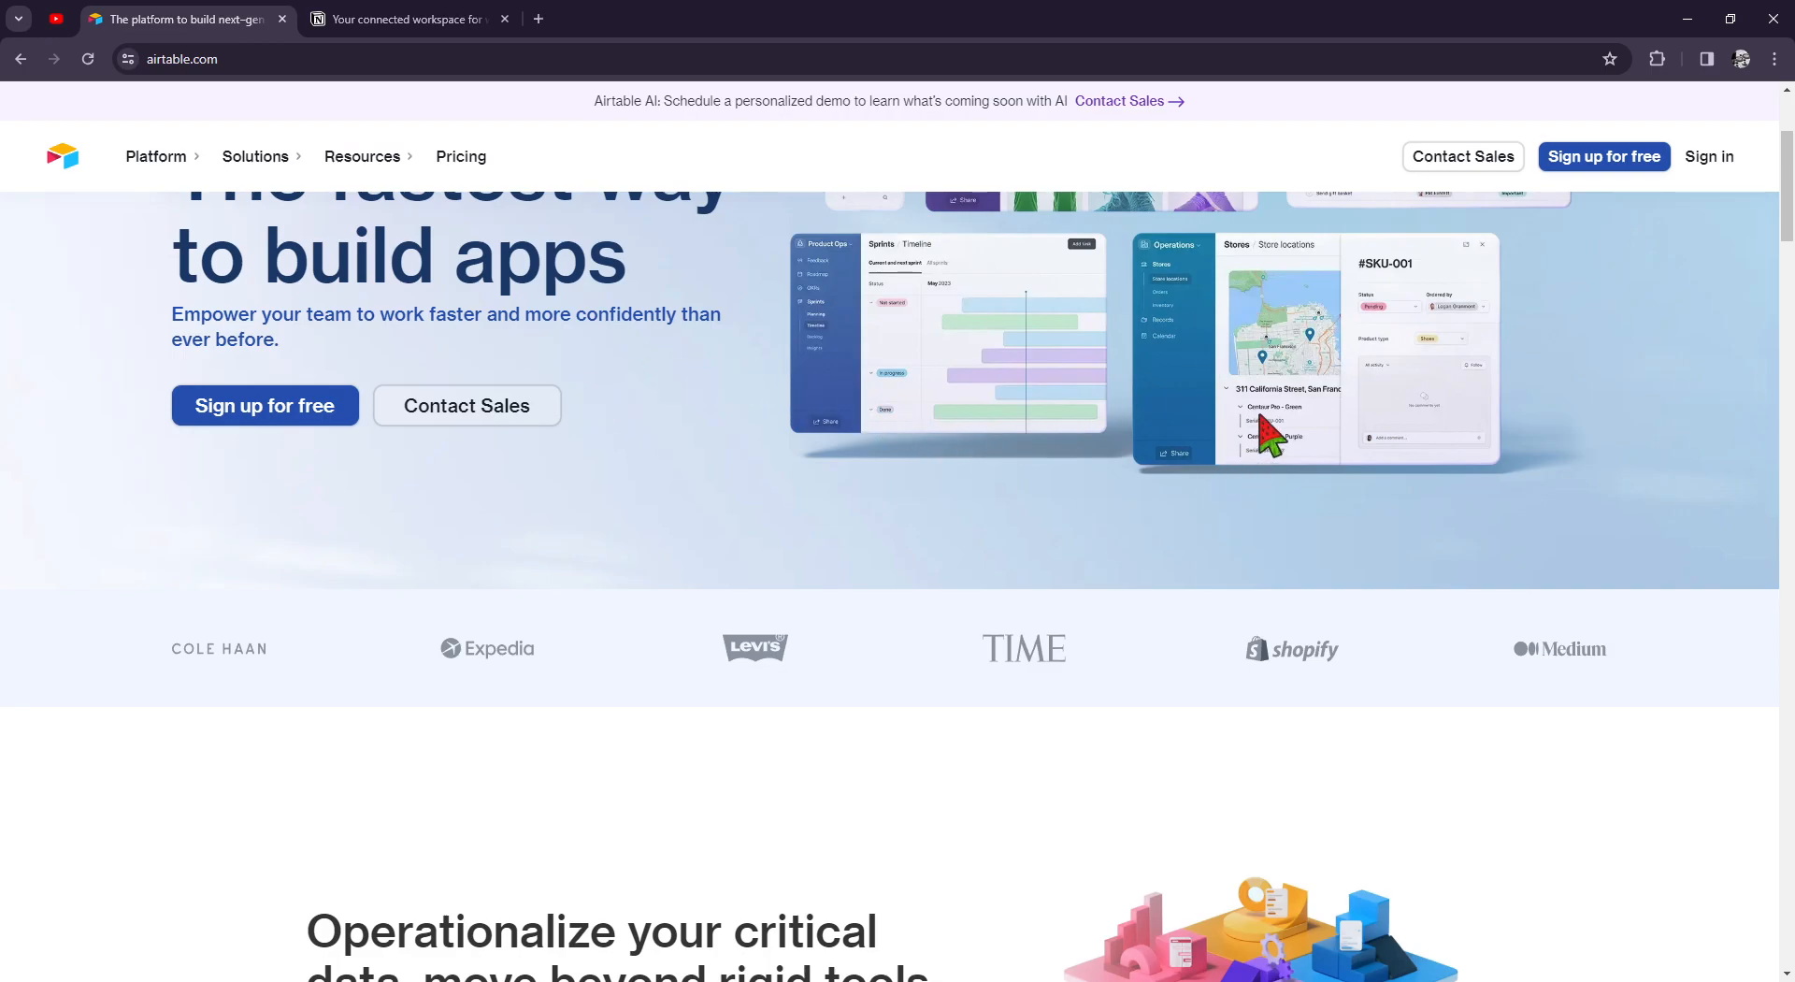
{"action": "mouse_move", "coordinate": [1258, 466]}
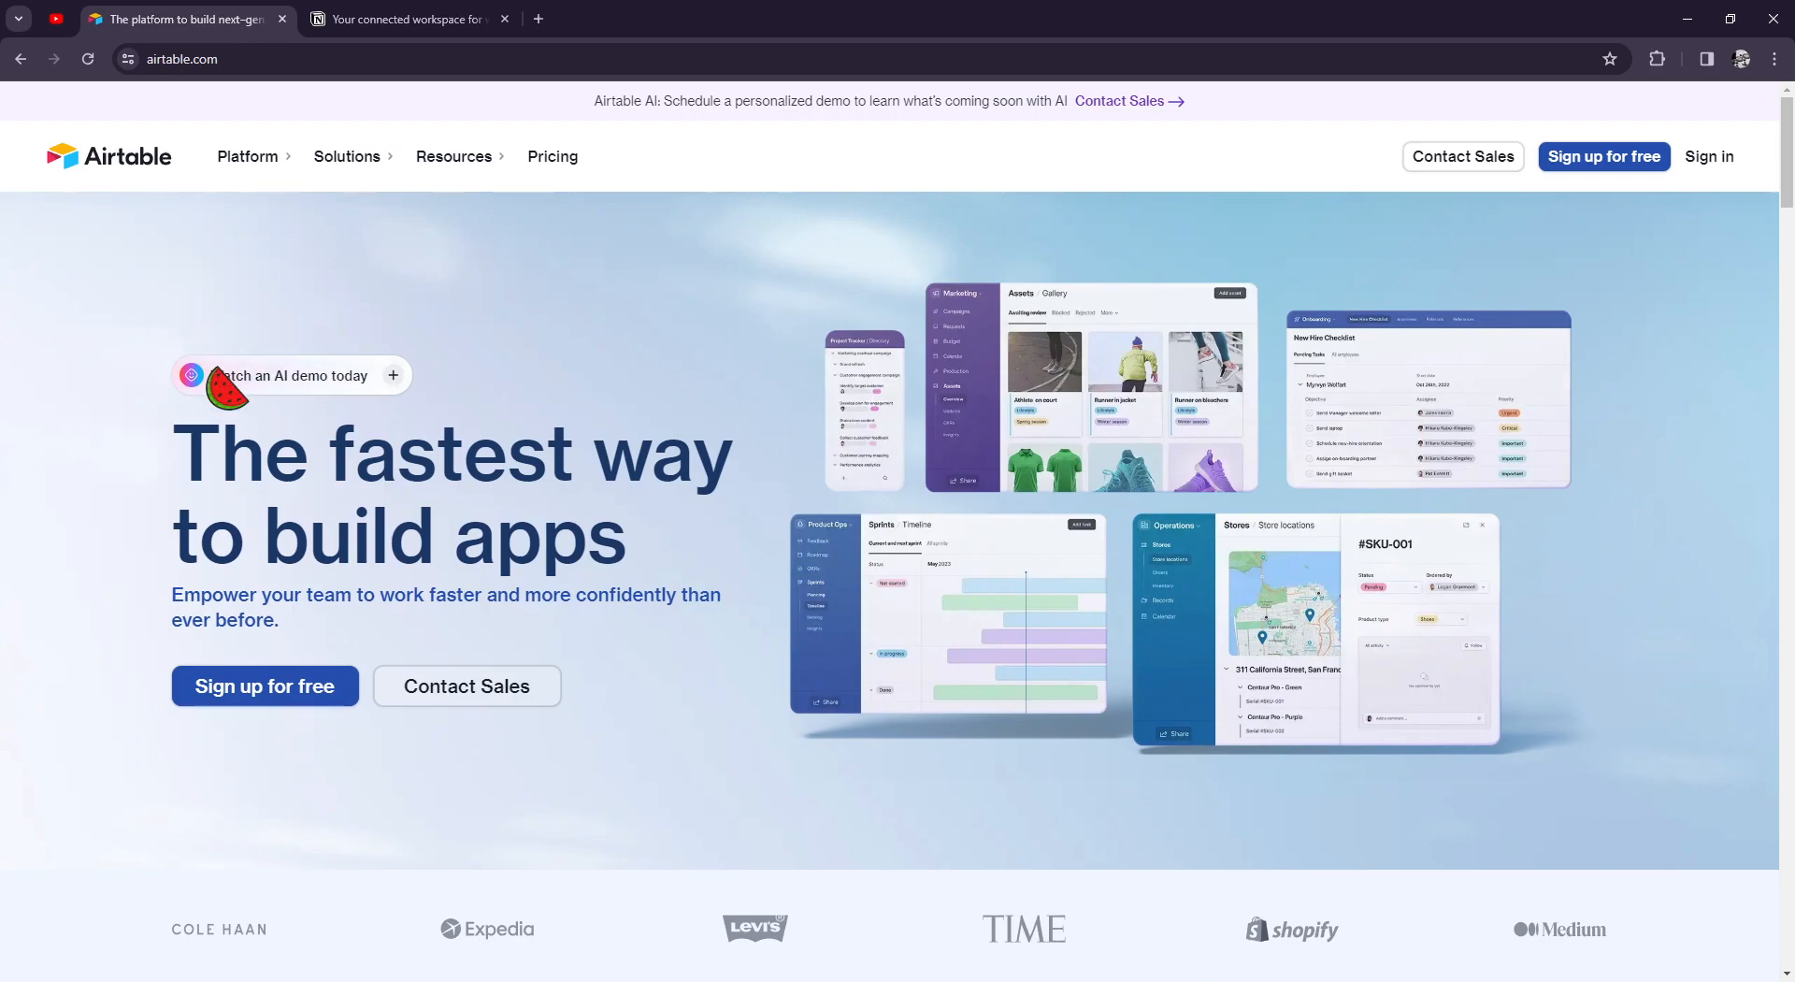
{"action": "mouse_move", "coordinate": [9, 199]}
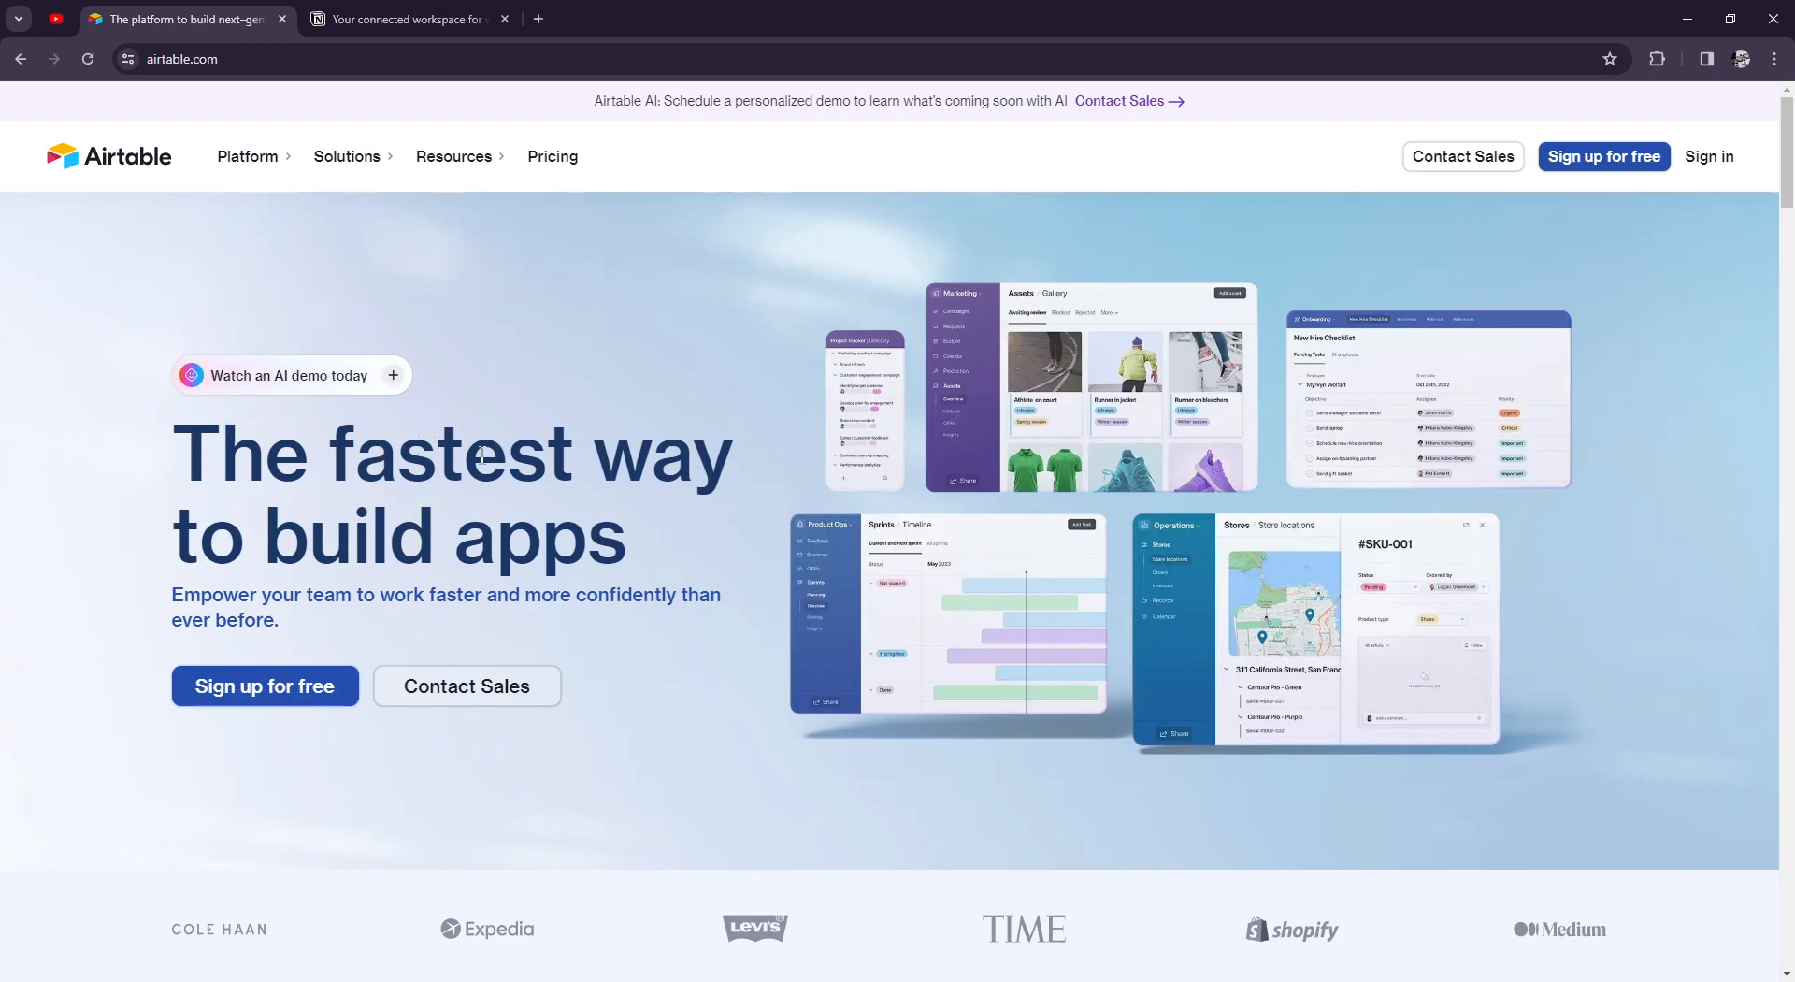
{"action": "scroll", "scroll_direction": "down", "scroll_amount": 3}
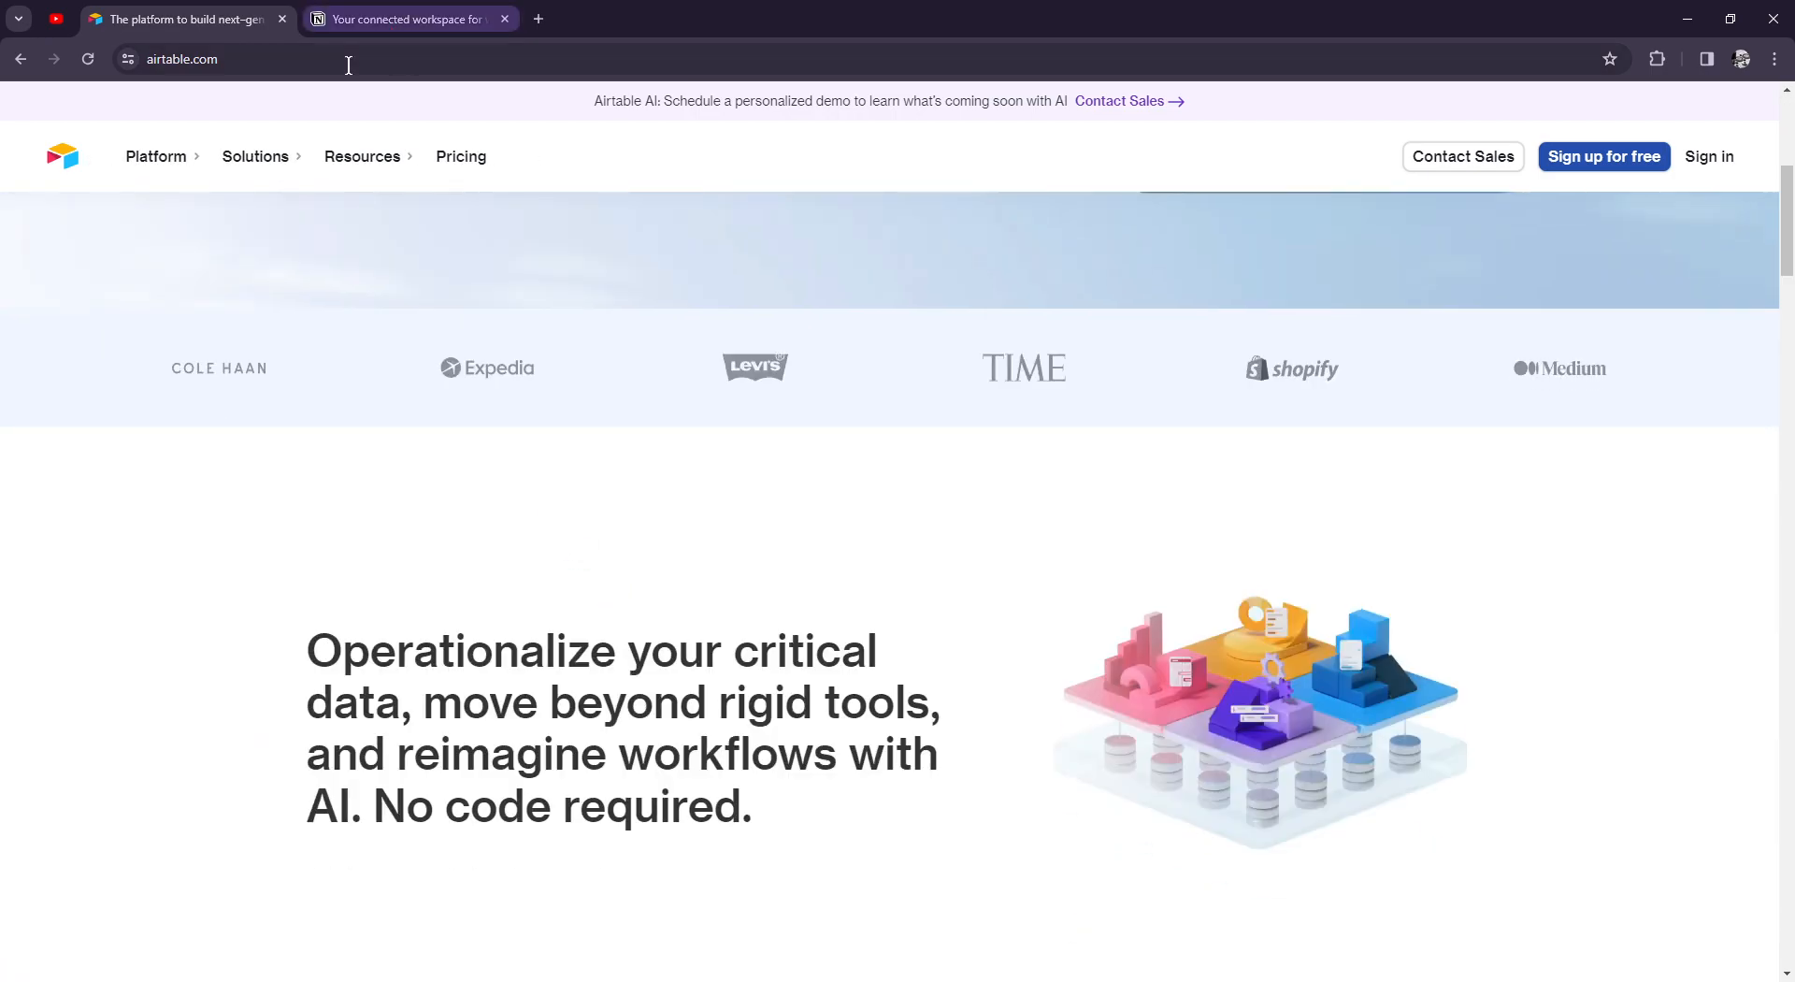
{"action": "left_click", "coordinate": [410, 18]}
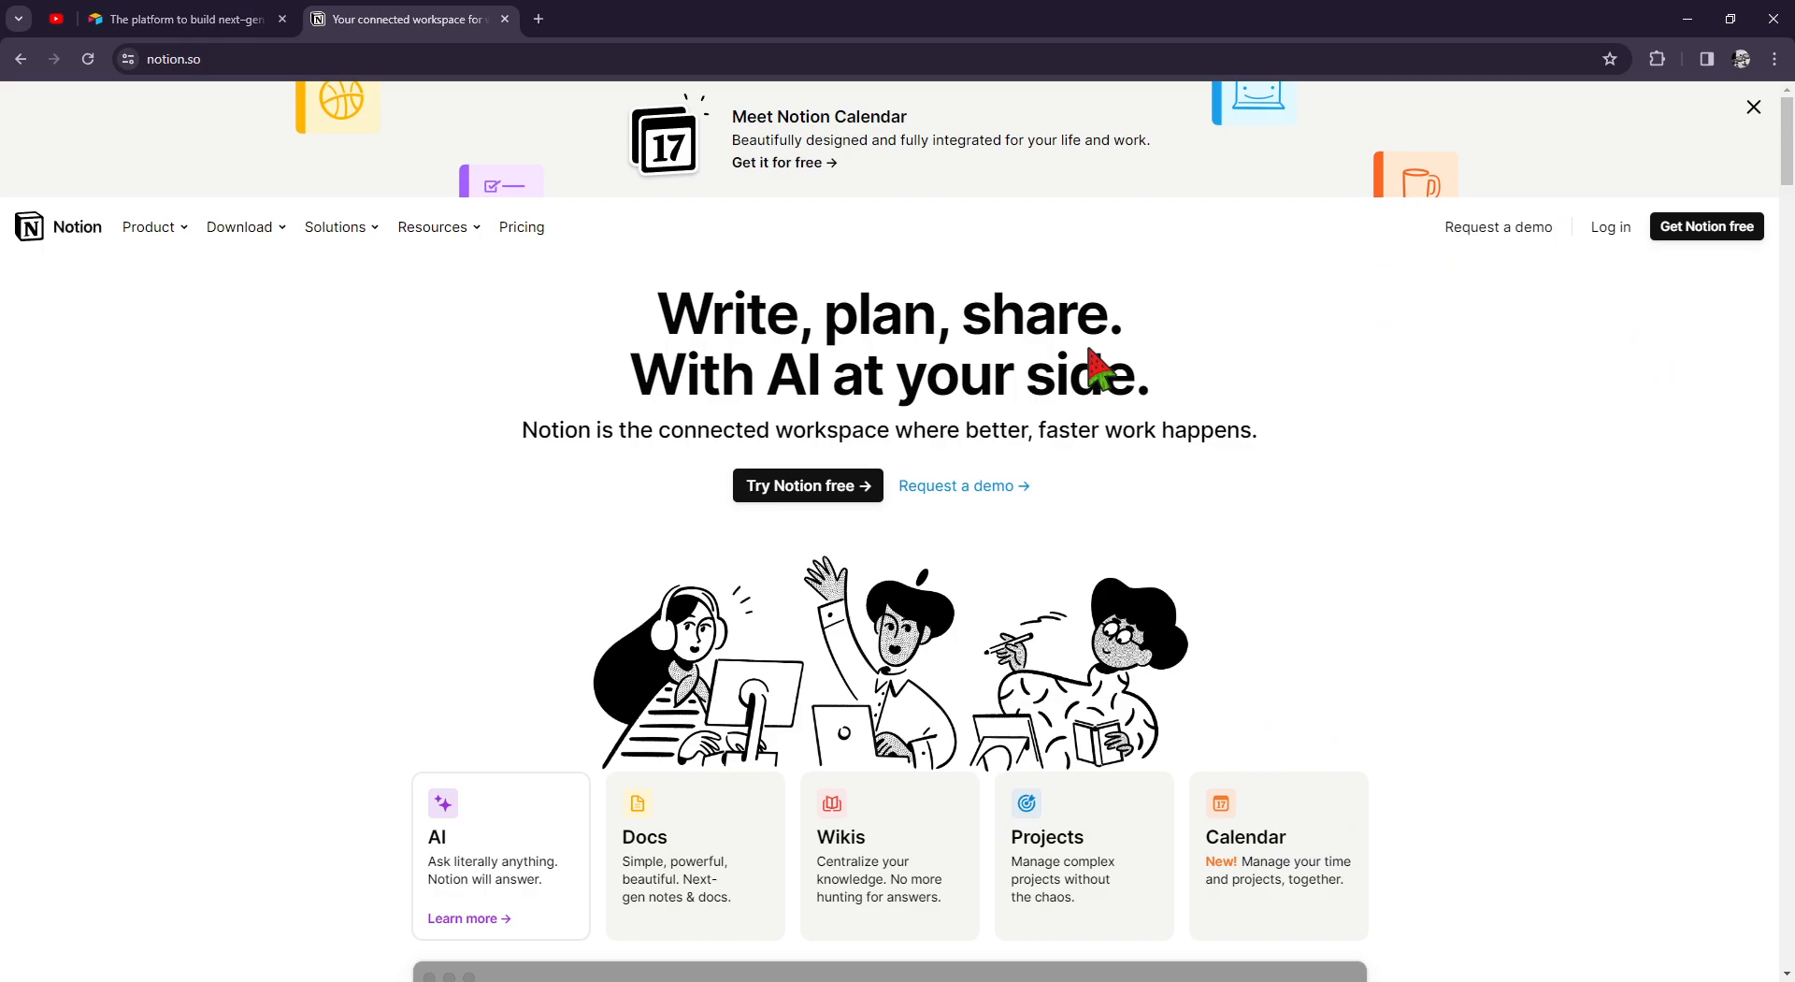
{"action": "mouse_move", "coordinate": [1125, 343]}
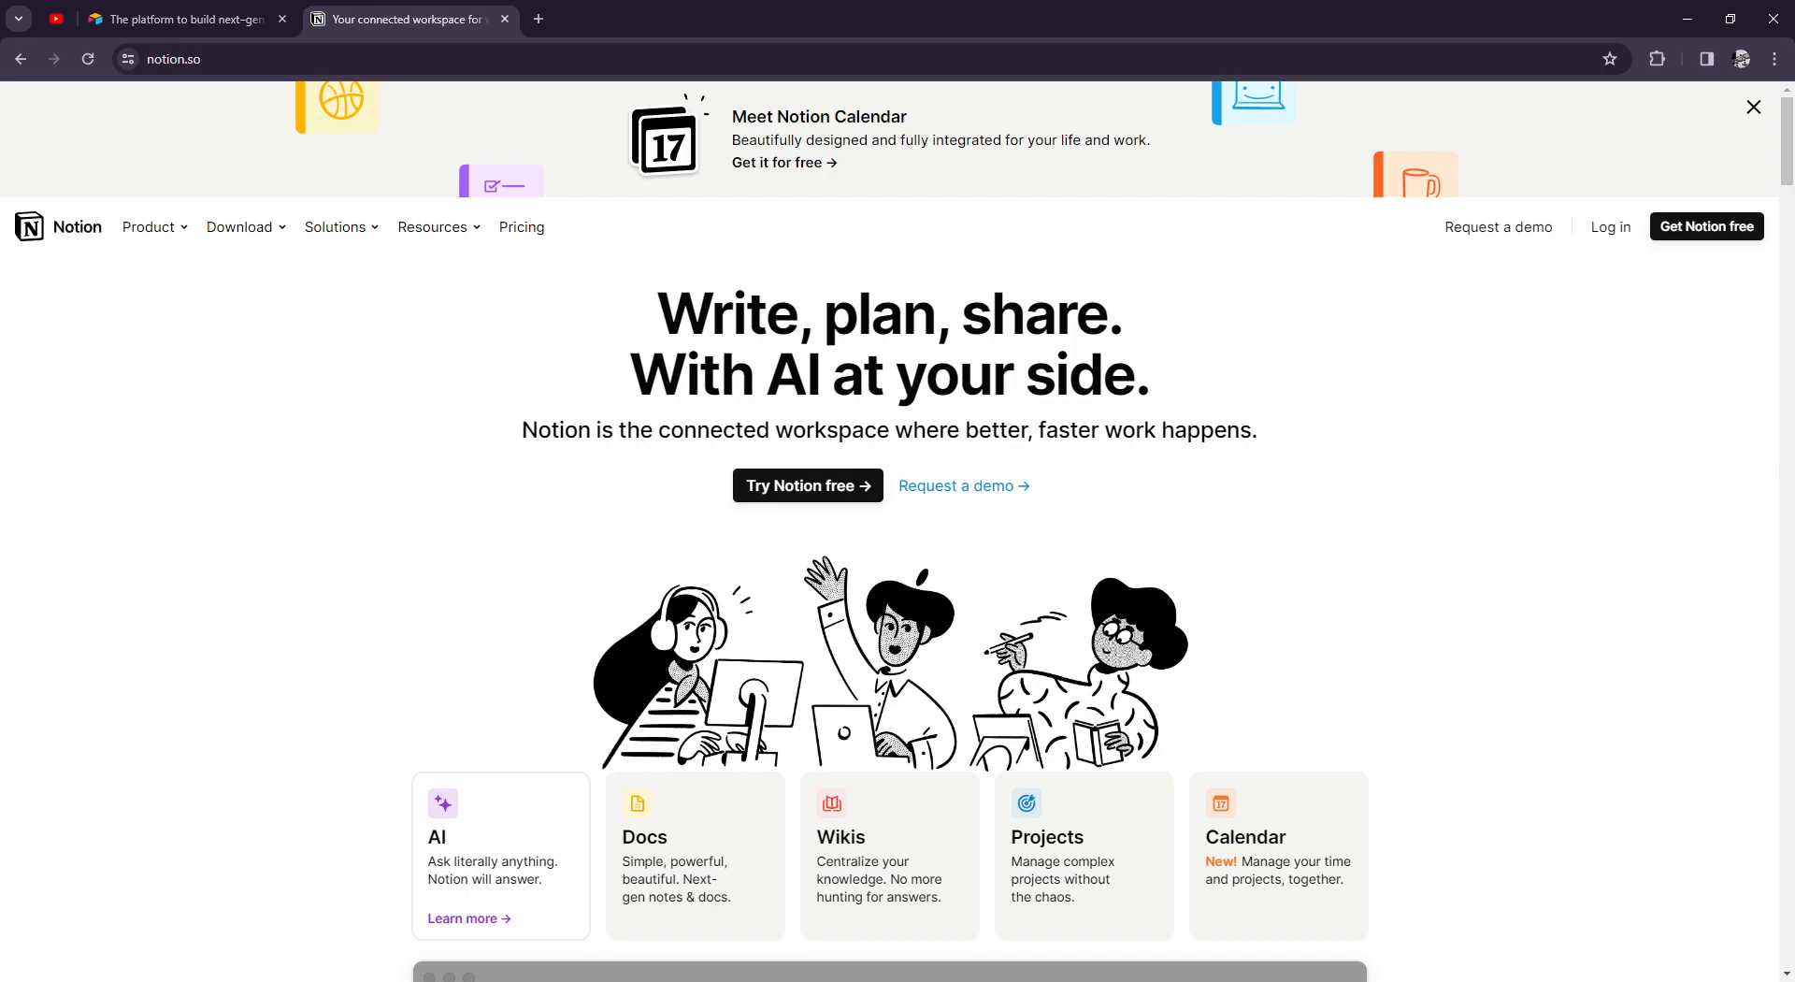
{"action": "mouse_move", "coordinate": [1006, 427]}
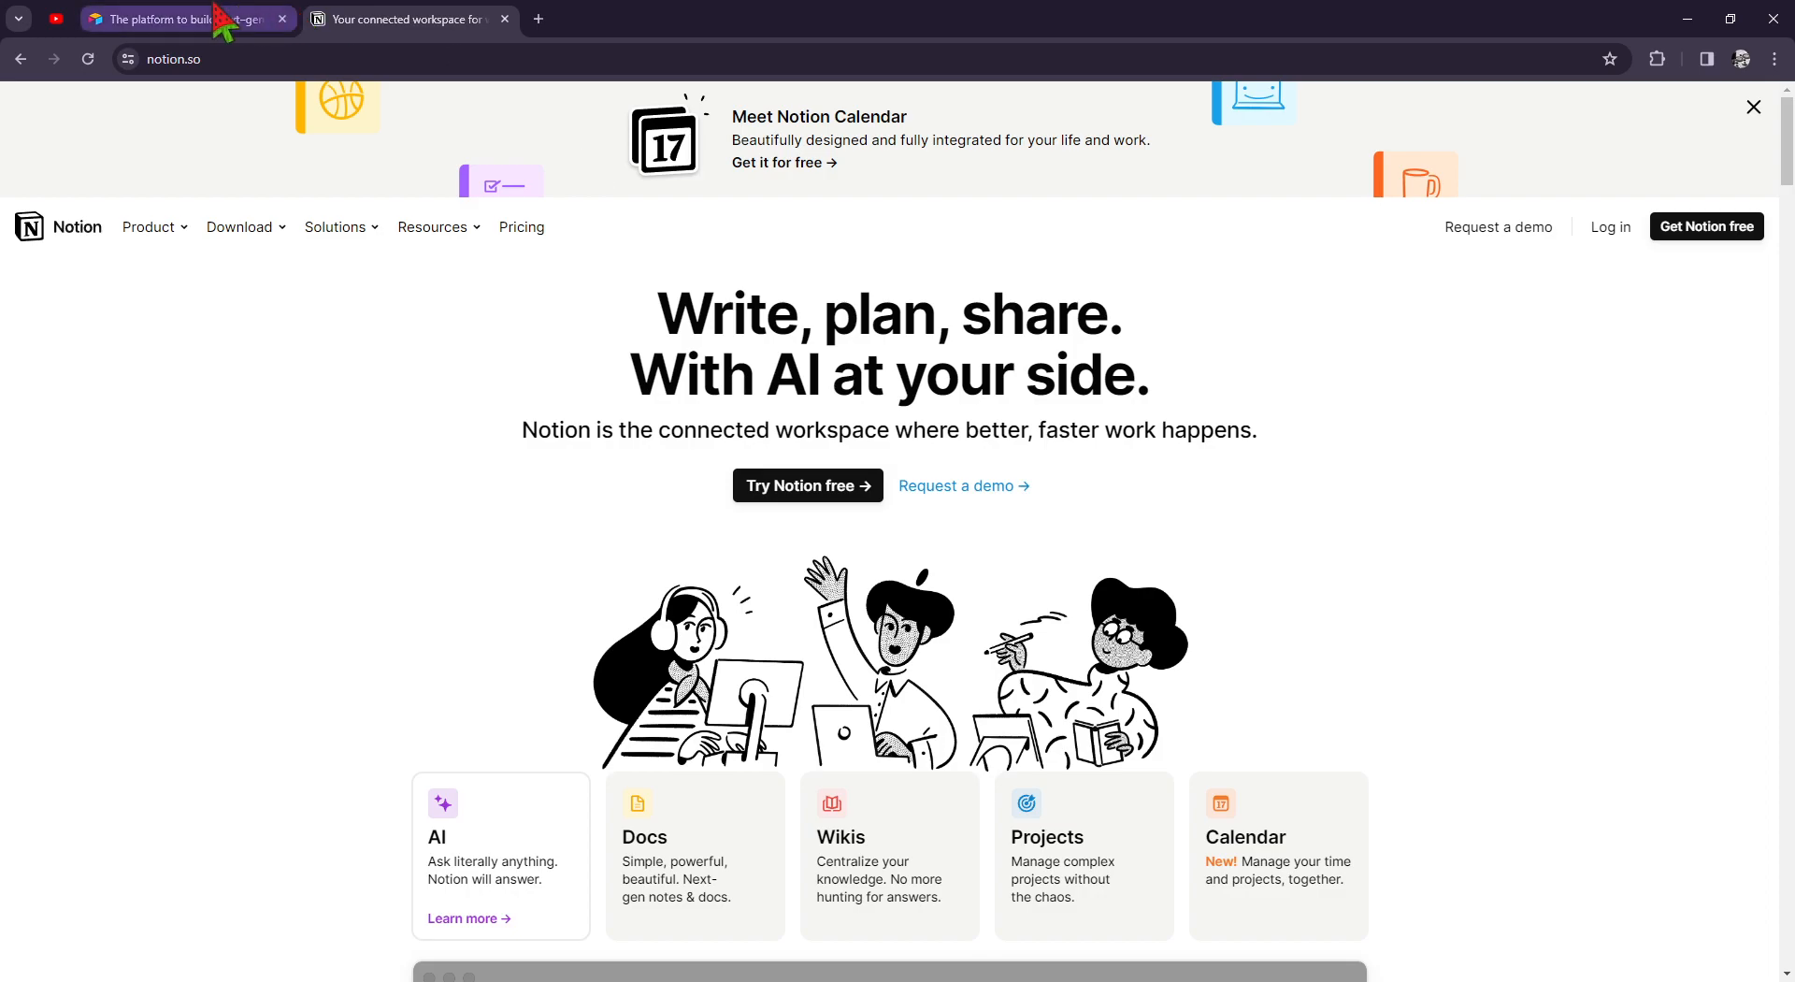
{"action": "left_click", "coordinate": [168, 19]}
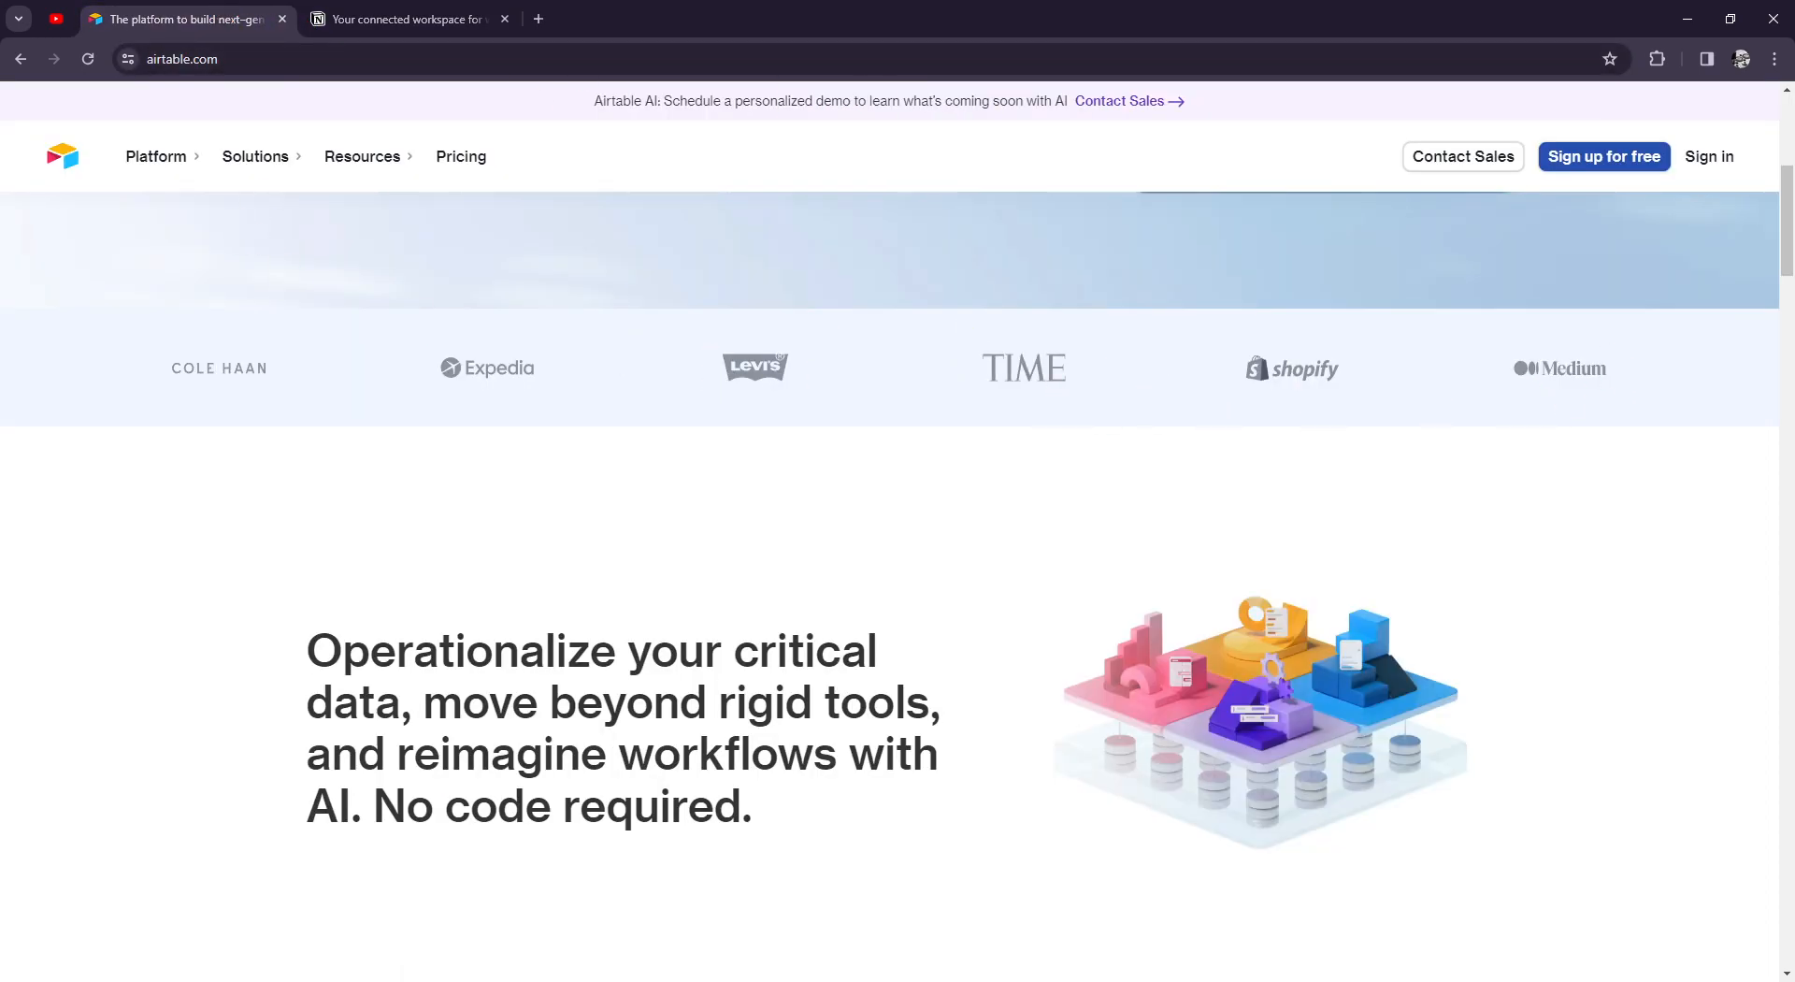